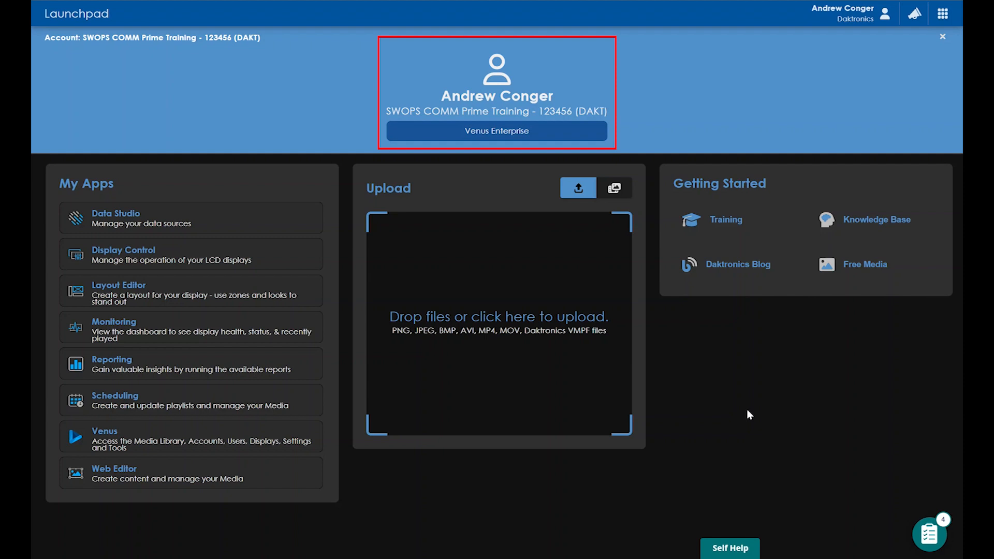
mouse_move(684, 329)
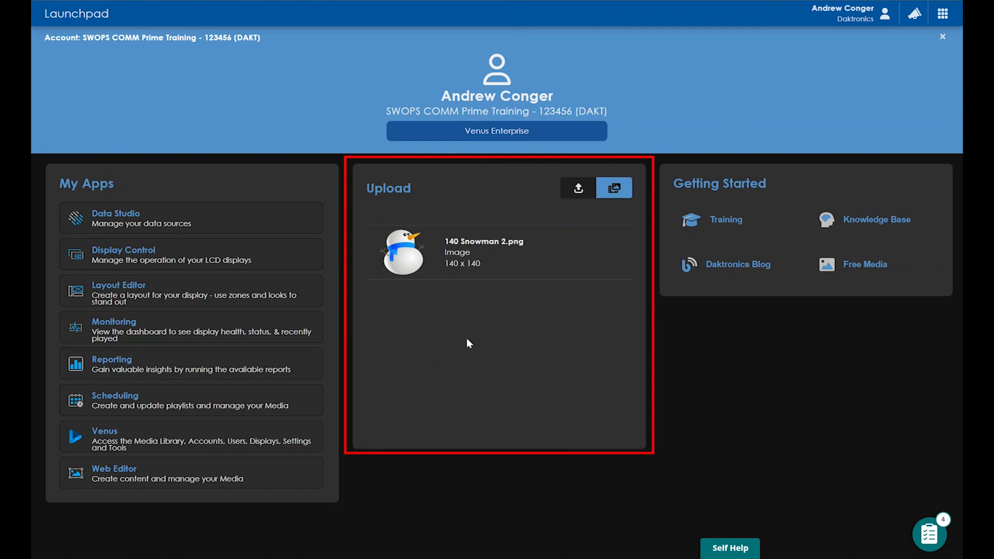
mouse_move(576, 190)
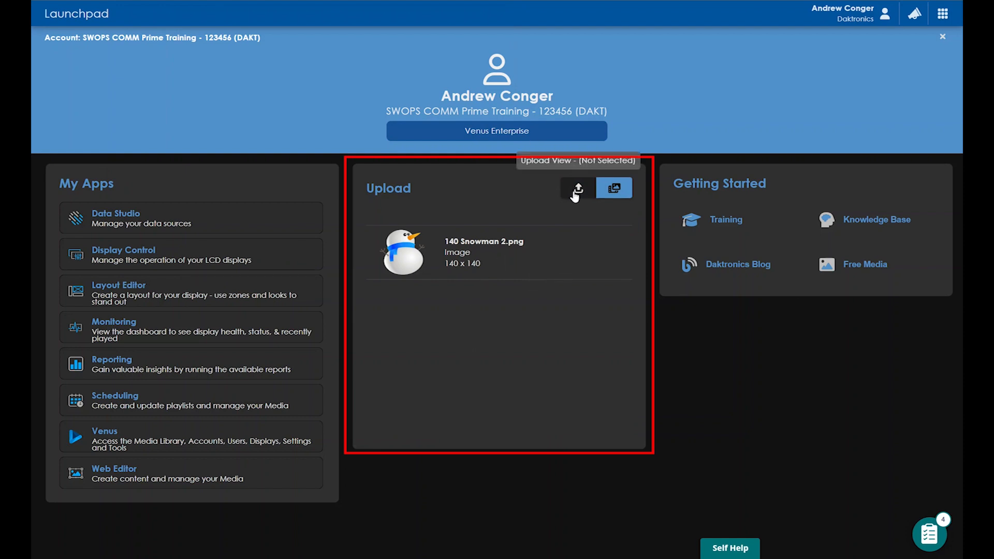
- Switch the Upload panel back to its empty file drop area
left_click(577, 187)
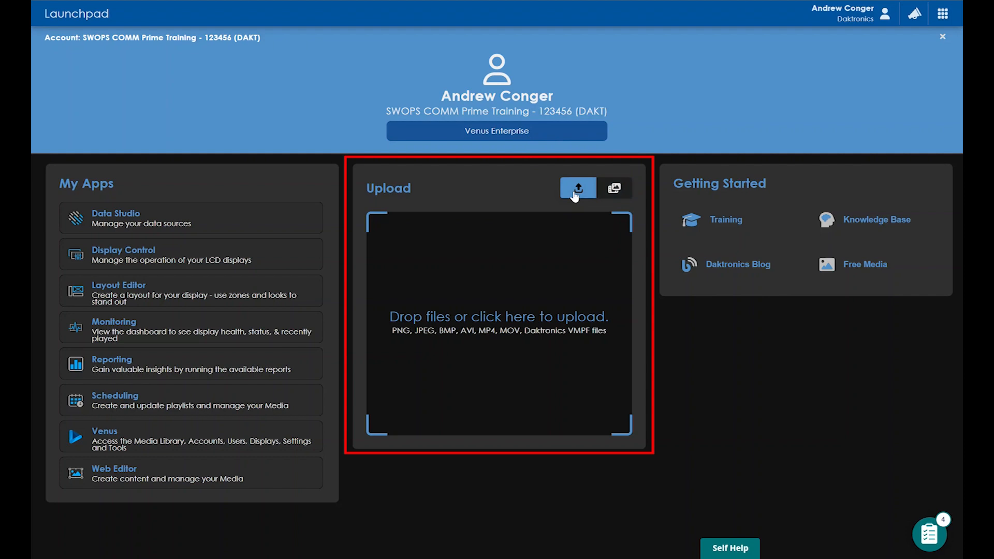
mouse_move(536, 198)
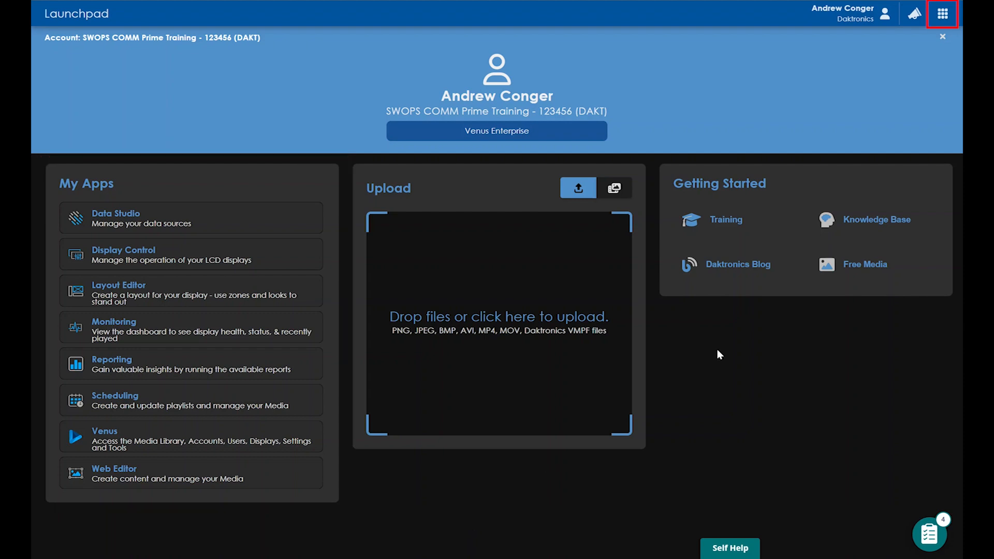
left_click(941, 14)
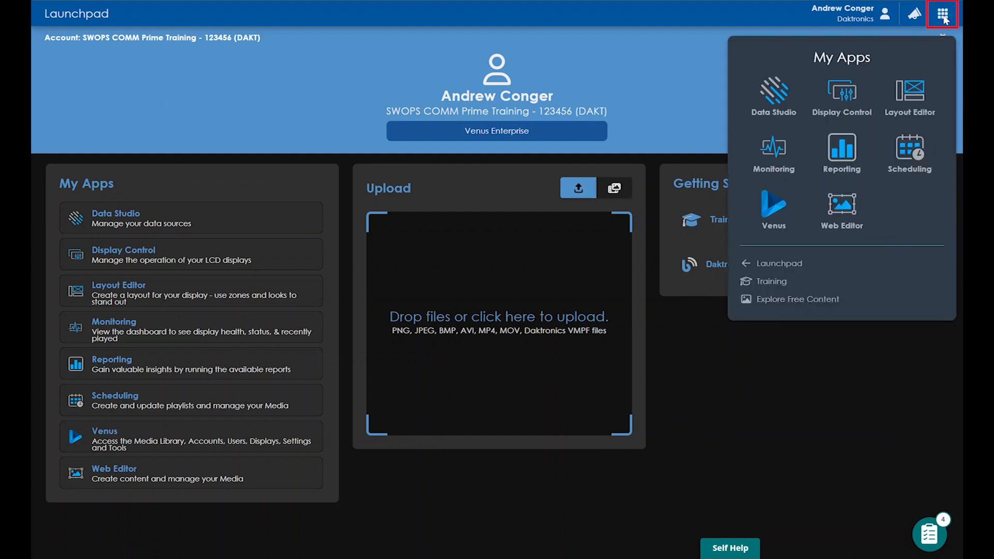
left_click(943, 13)
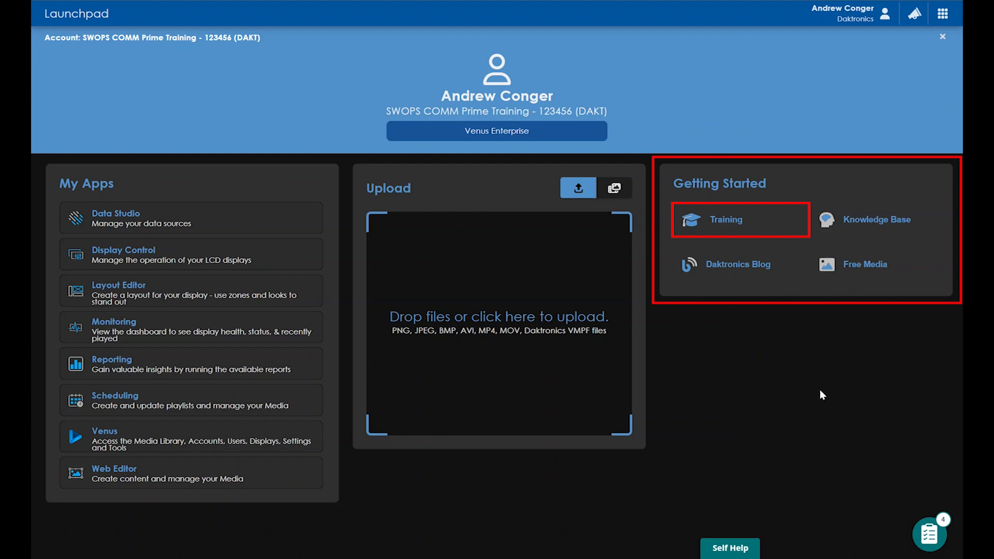
mouse_move(876, 220)
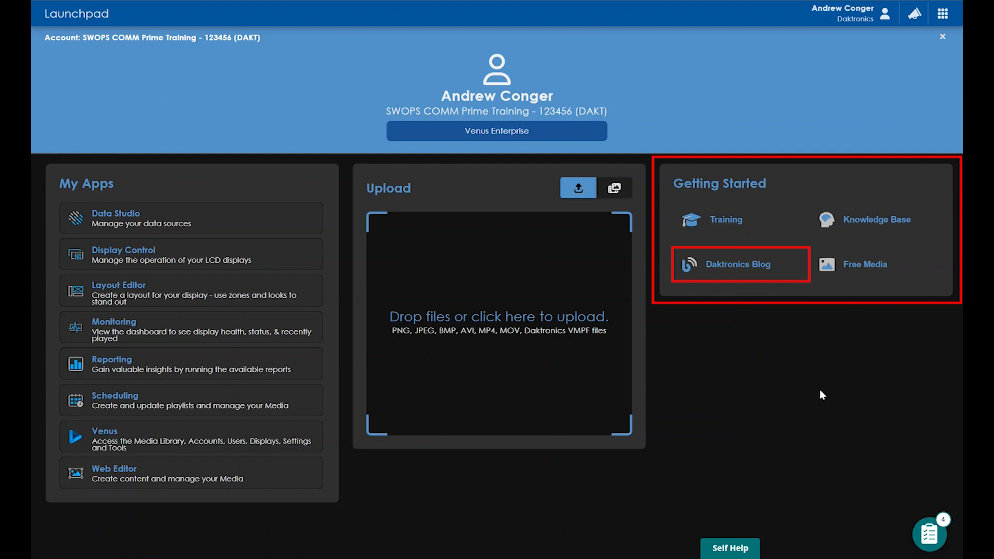
mouse_move(864, 265)
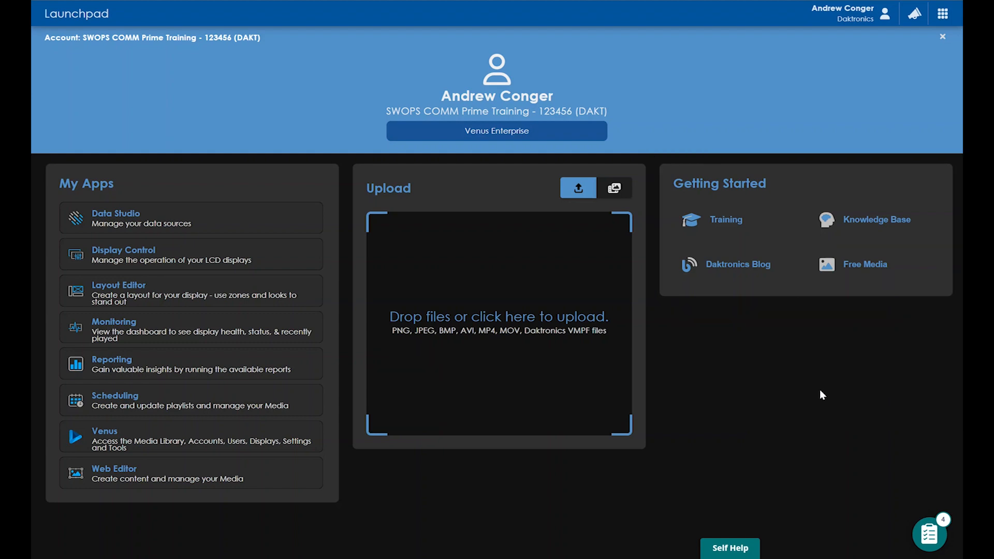
left_click(845, 14)
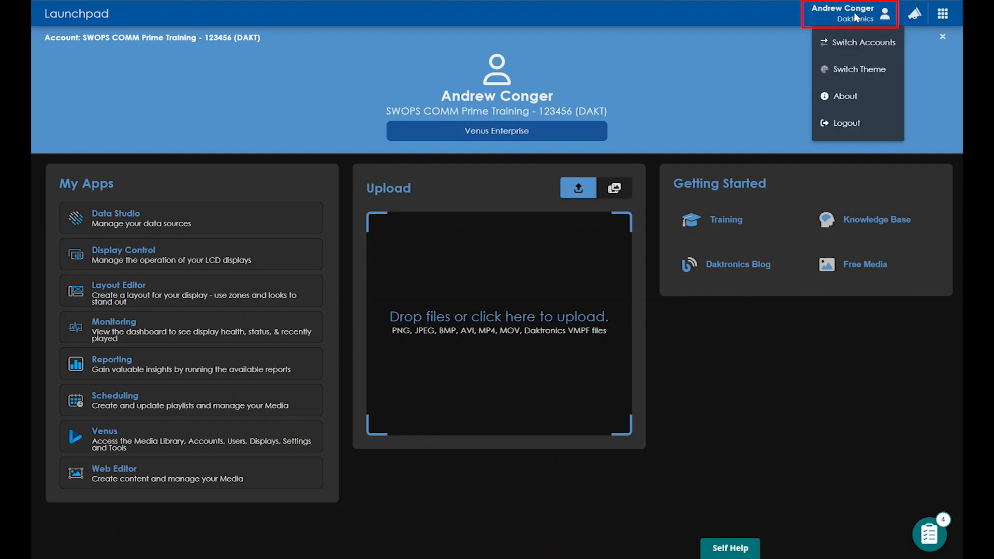
mouse_move(859, 69)
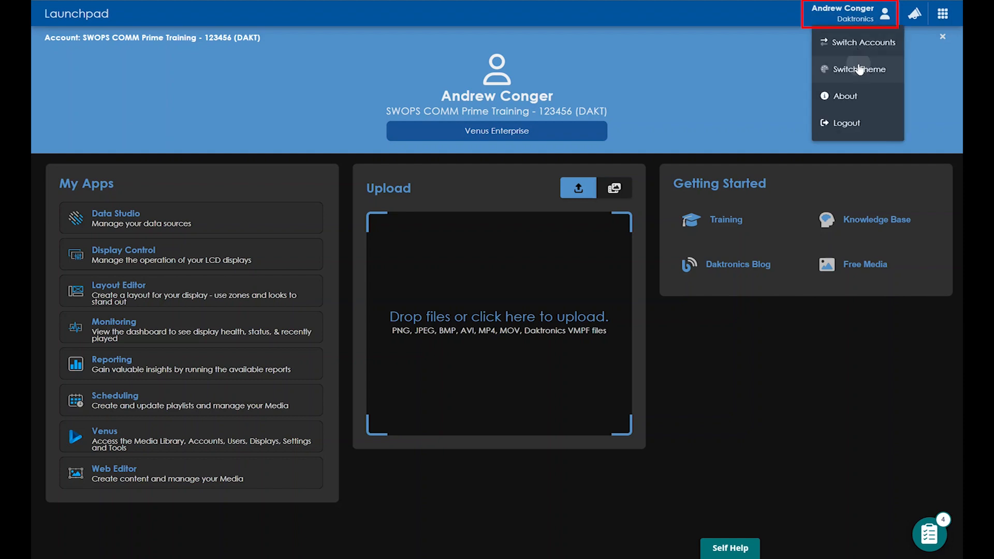
left_click(861, 68)
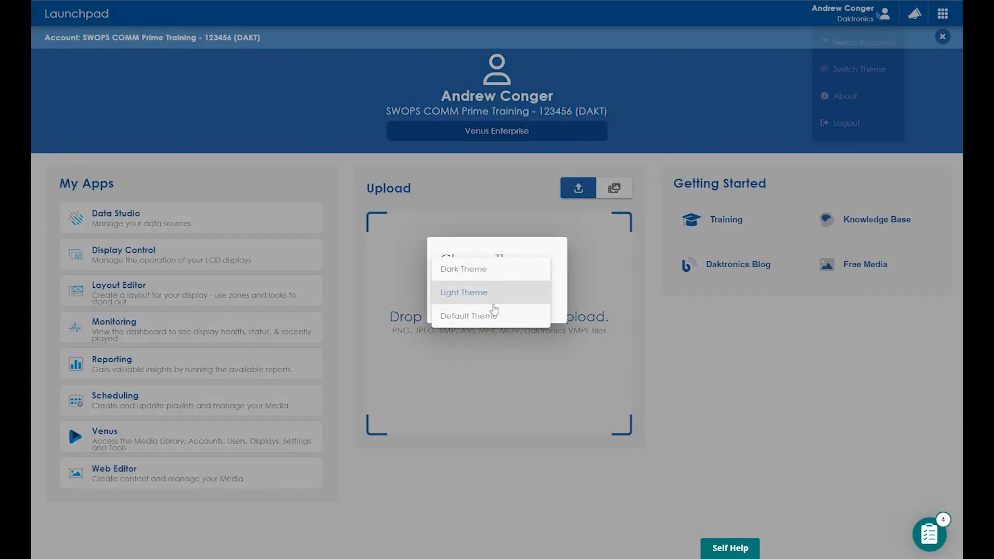
left_click(845, 96)
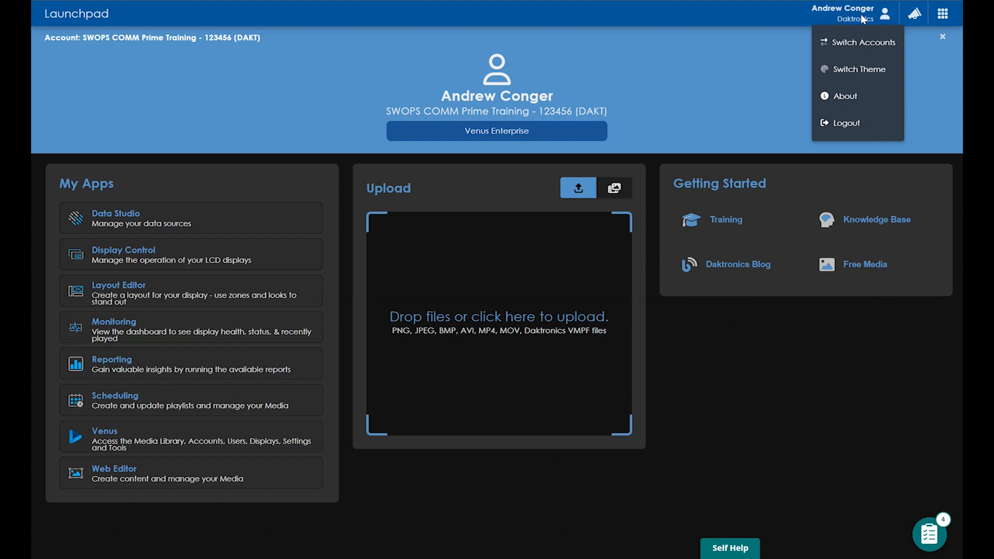
left_click(754, 382)
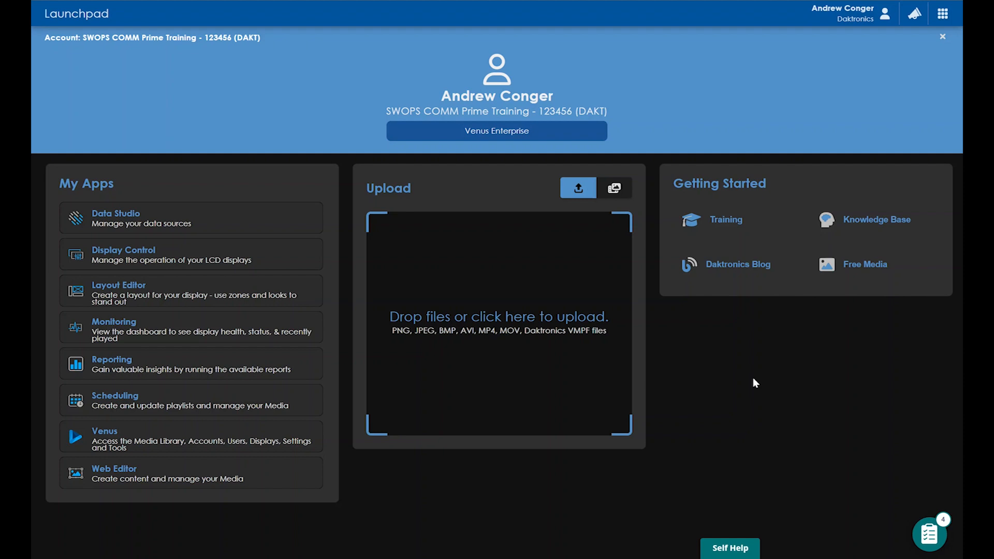
- Open the Self Help tutorial topics list, then minimize it to a side tab
left_click(729, 548)
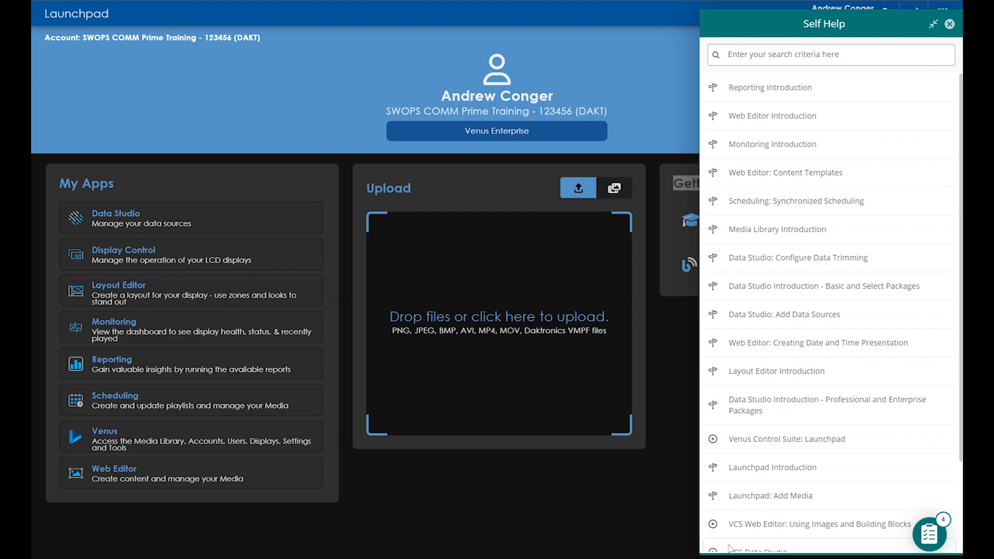
left_click(950, 24)
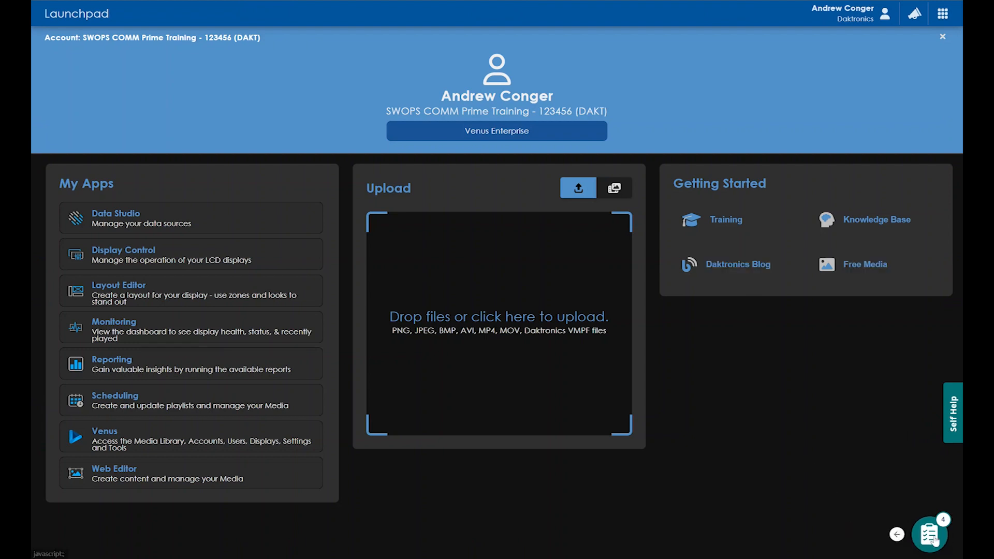
- Show the Task List with four pending introductions, Launchpad through Layout Editor
left_click(929, 533)
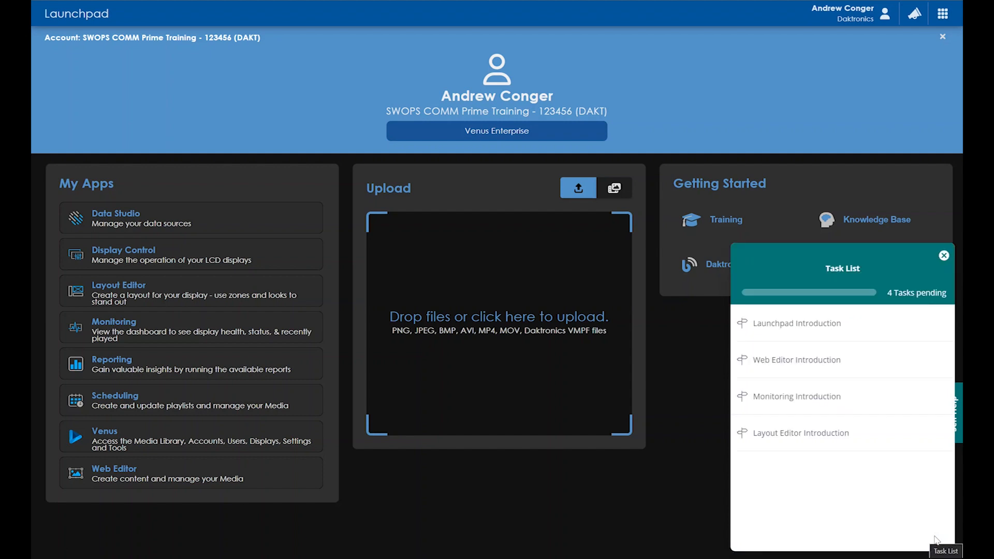
mouse_move(700, 460)
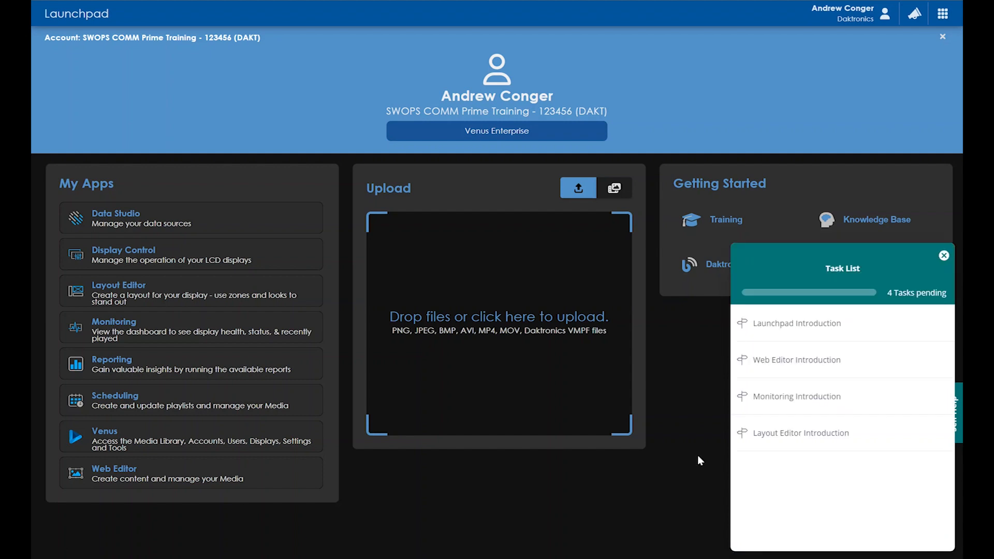